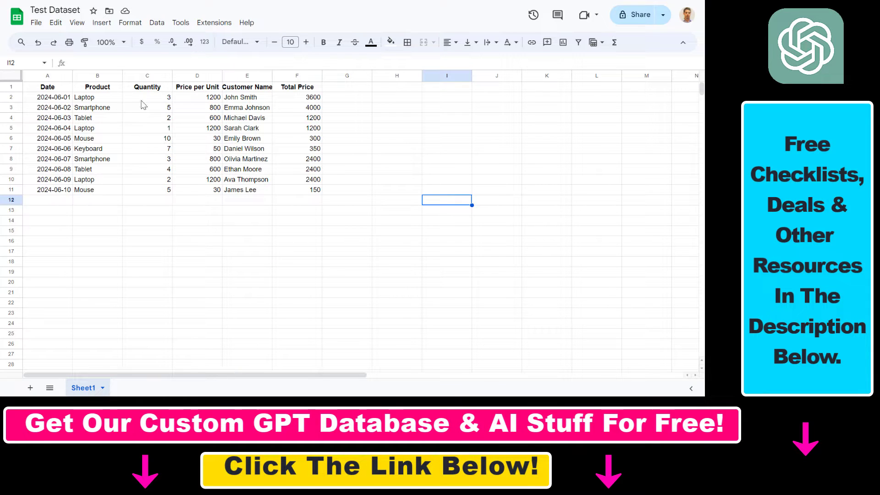
Step: Select the sales table A1:F11, then confirm Google Drive is connected in ChatGPT settings
drag(48, 87, 297, 189)
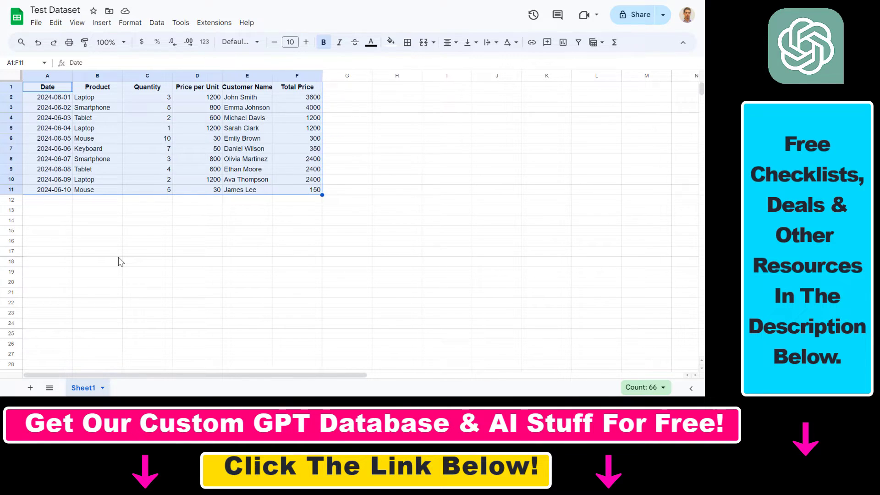
click(35, 23)
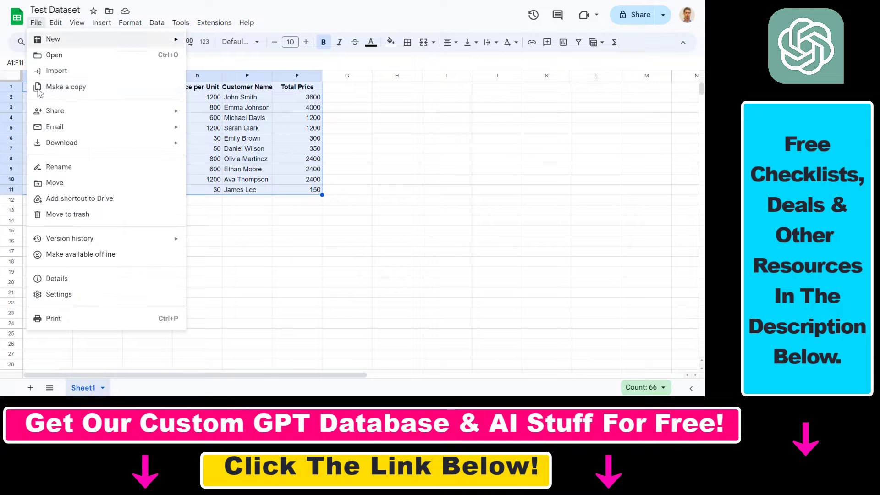
mouse_move(55, 127)
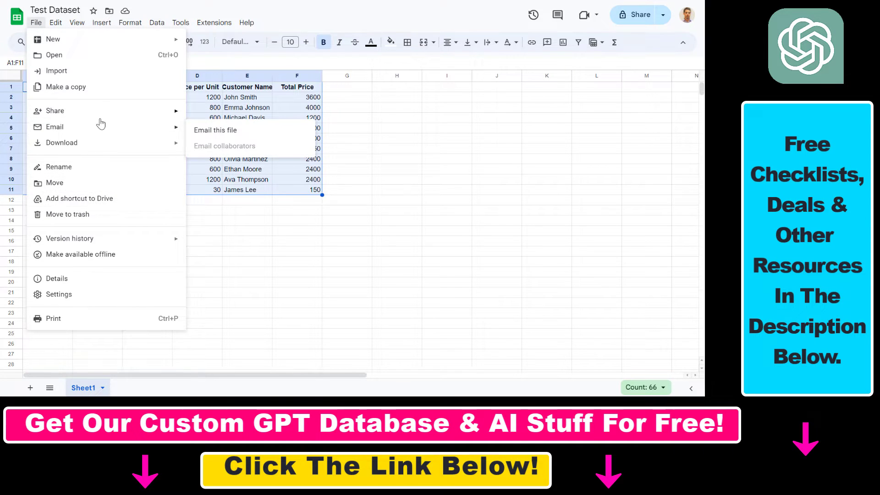
mouse_move(75, 100)
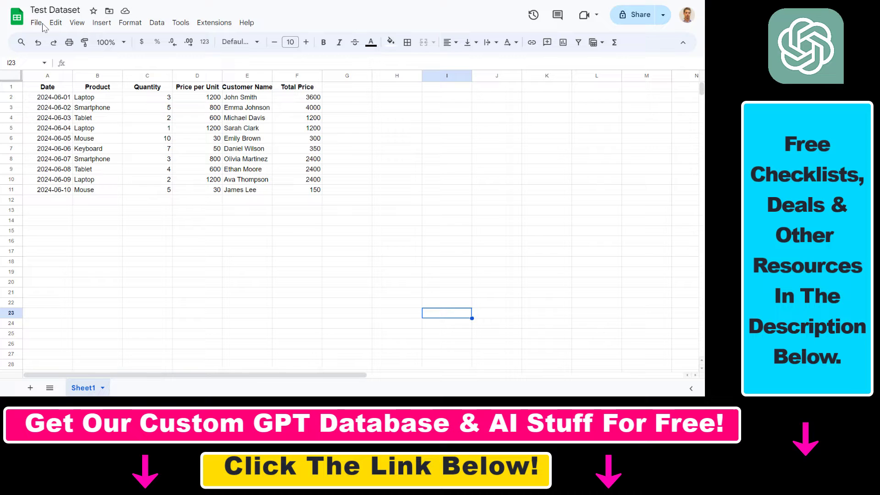
mouse_move(192, 221)
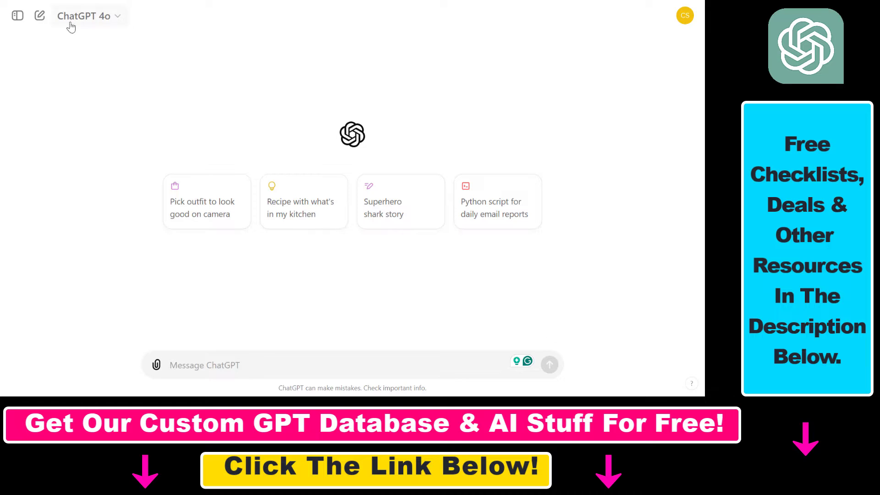
mouse_move(663, 76)
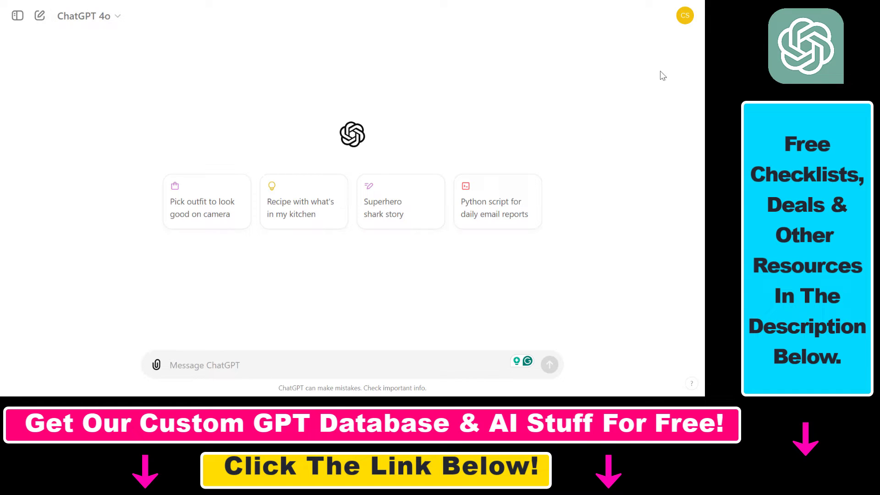
click(684, 15)
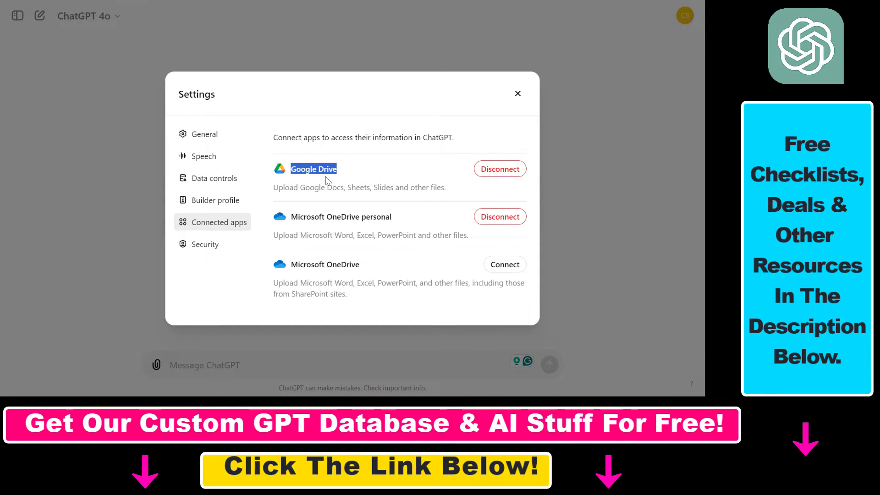
mouse_move(472, 149)
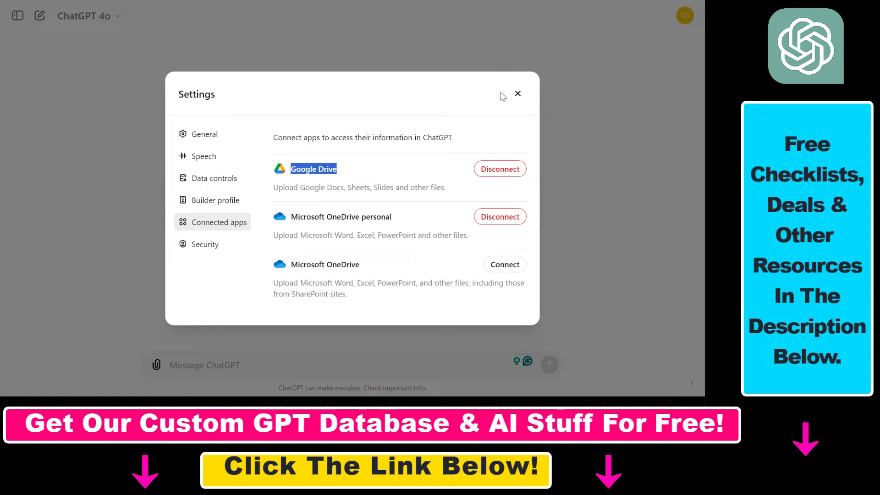
click(517, 93)
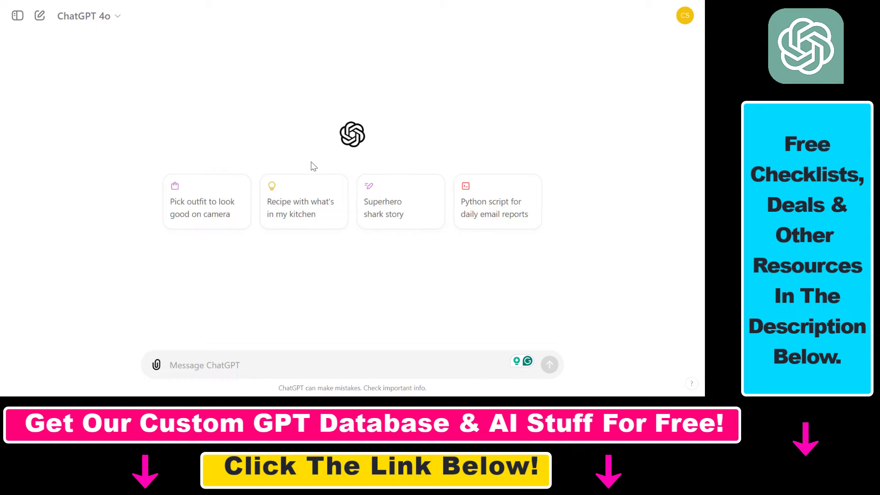
mouse_move(202, 322)
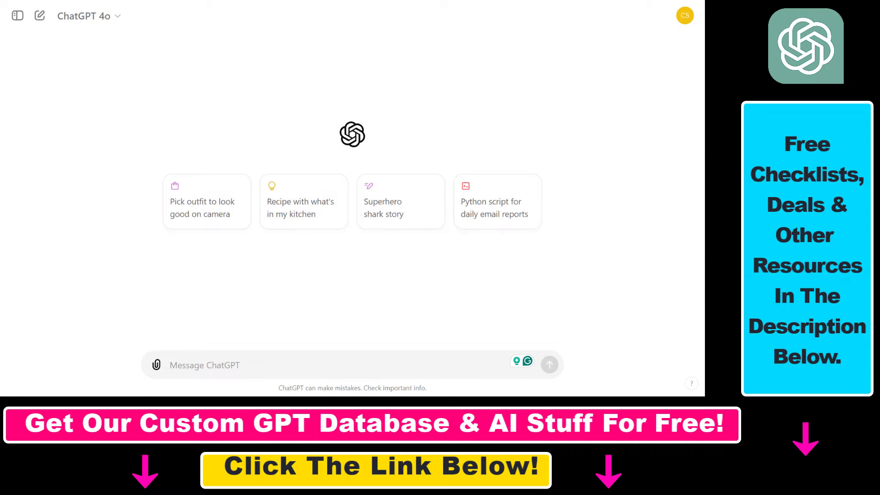
Step: Attach the Test Dataset spreadsheet from Google Drive to the new message
click(156, 365)
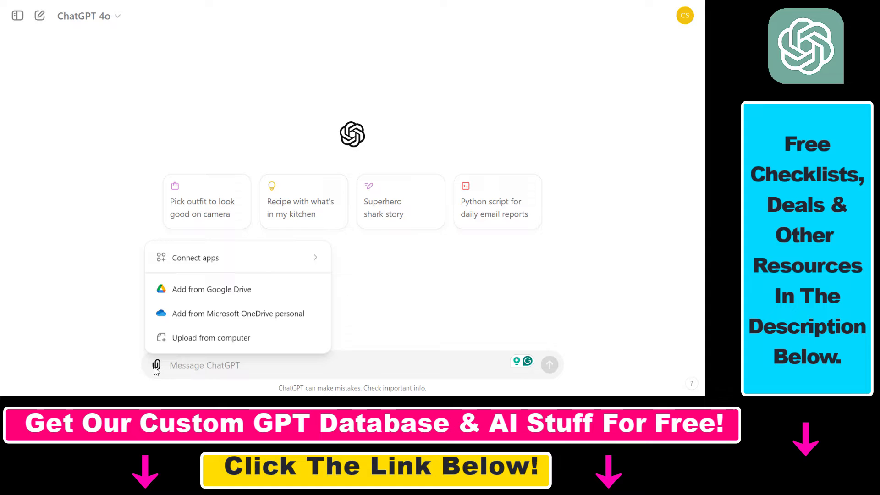
mouse_move(257, 258)
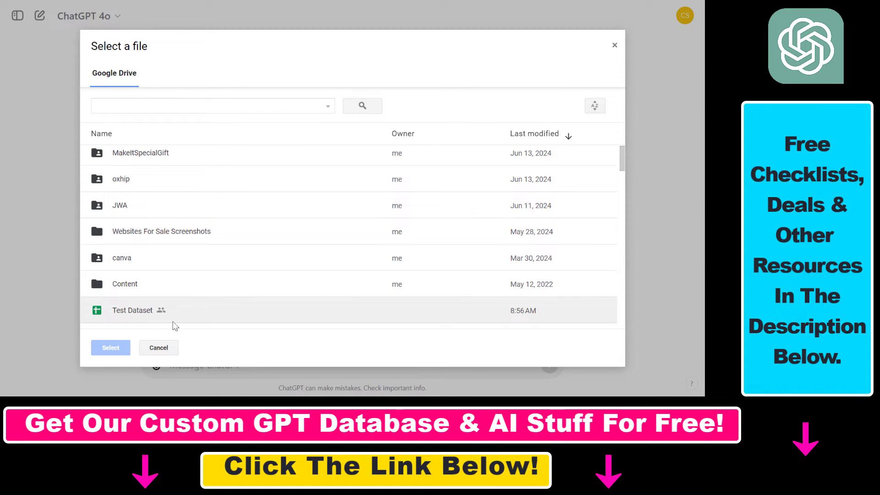
click(133, 309)
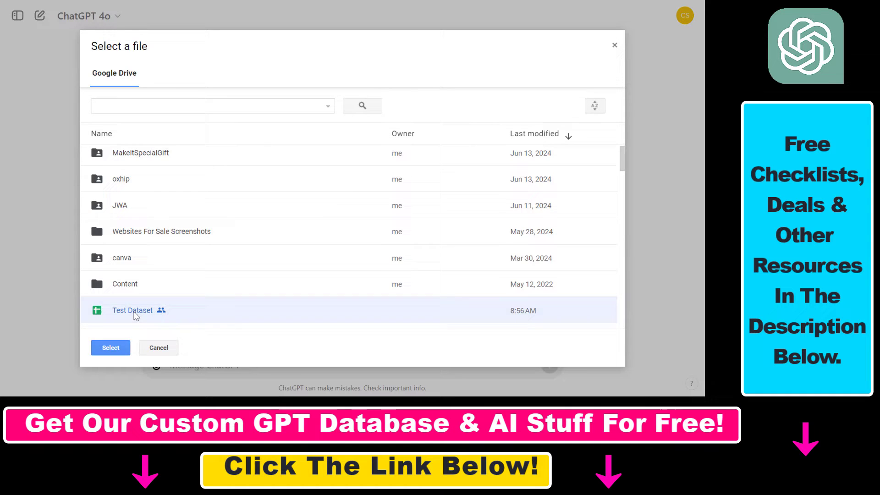
click(110, 348)
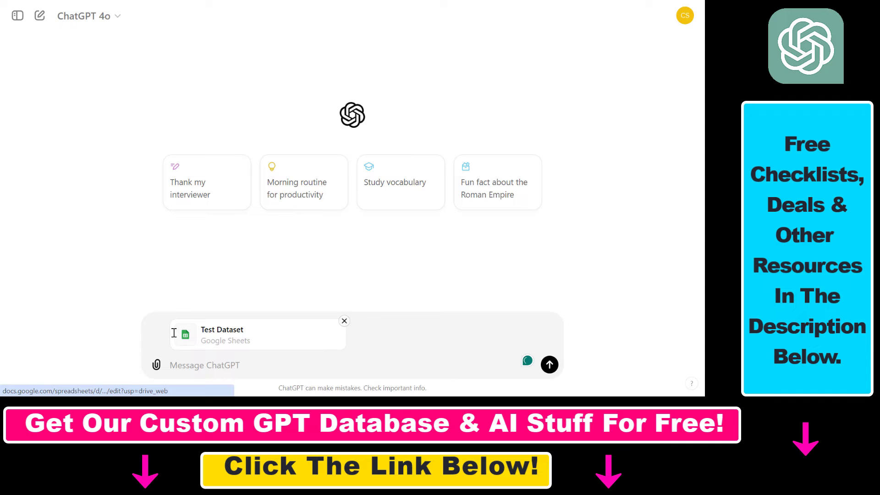
Step: Send 'give me an analysis of the data in the file.' and scroll the summary statistics reply
text(give me an analysis of the data in)
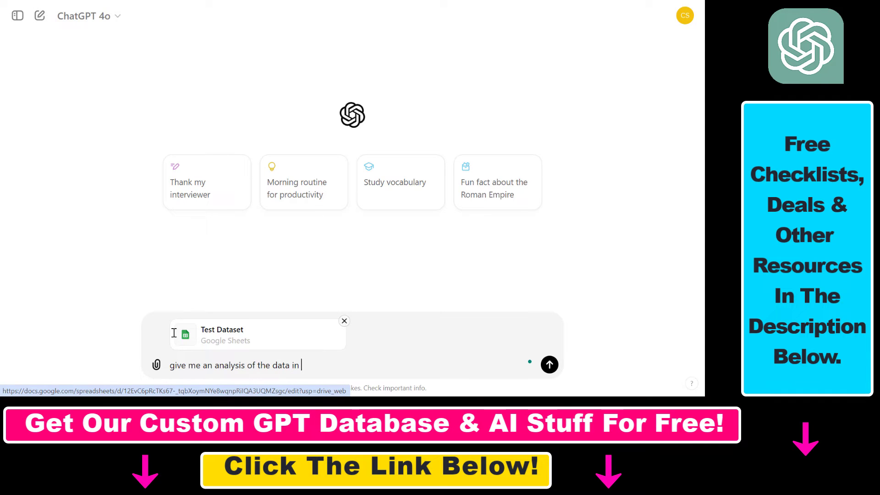
click(549, 365)
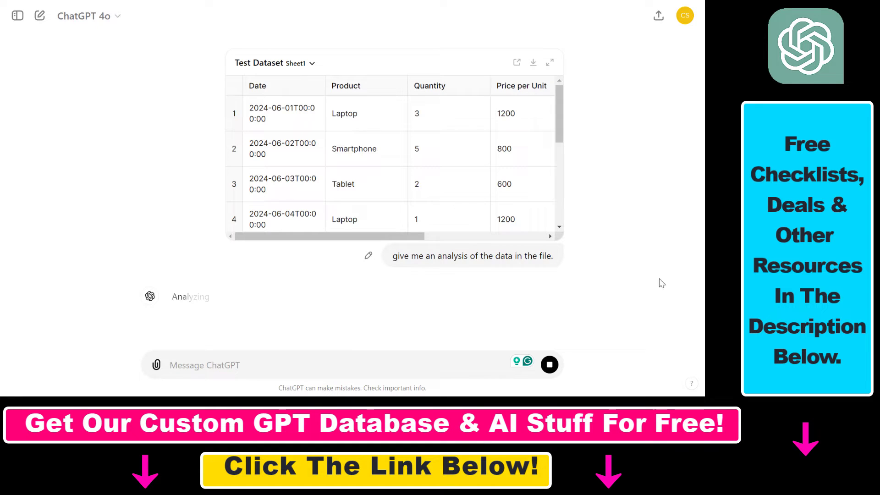
scroll(right, 3)
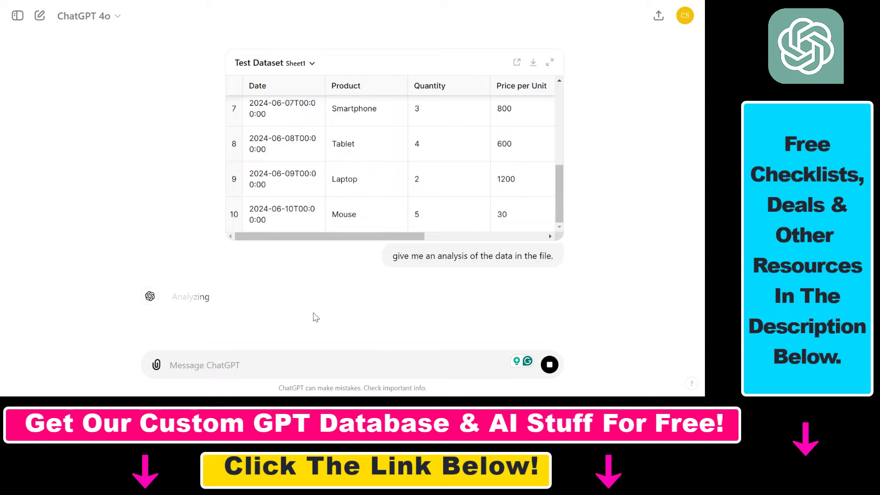
scroll(down, 3)
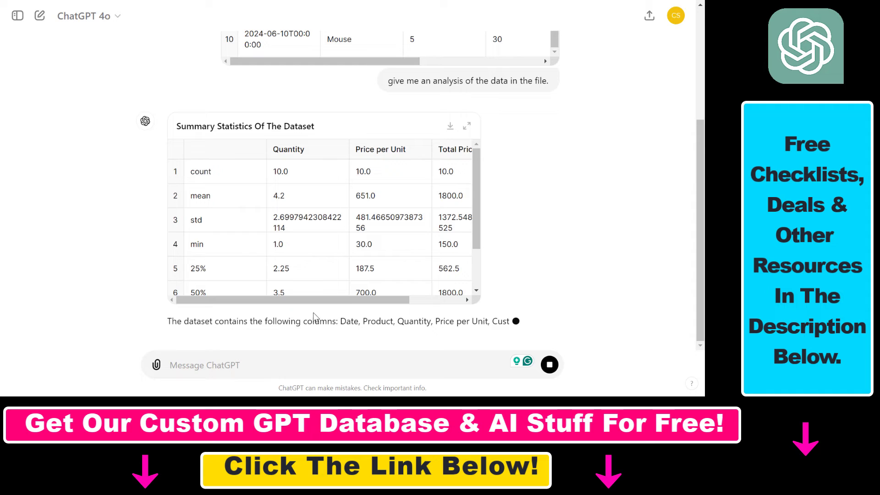
scroll(down, 3)
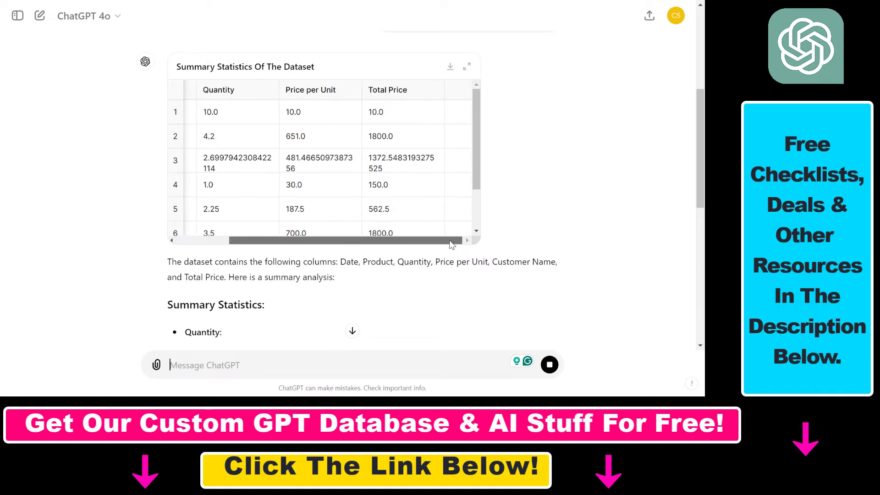
scroll(down, 3)
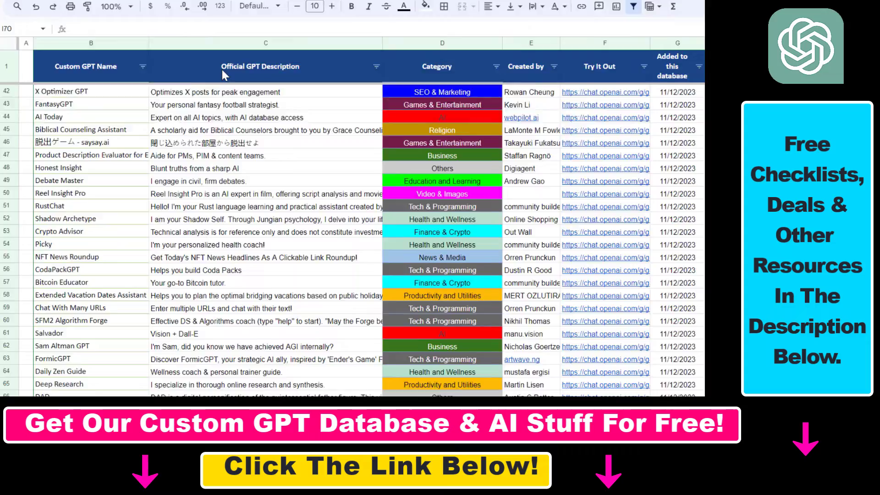
Step: Scroll down past the custom GPT database to the YouTube ChatGPT tutorial playlists
scroll(down, 3)
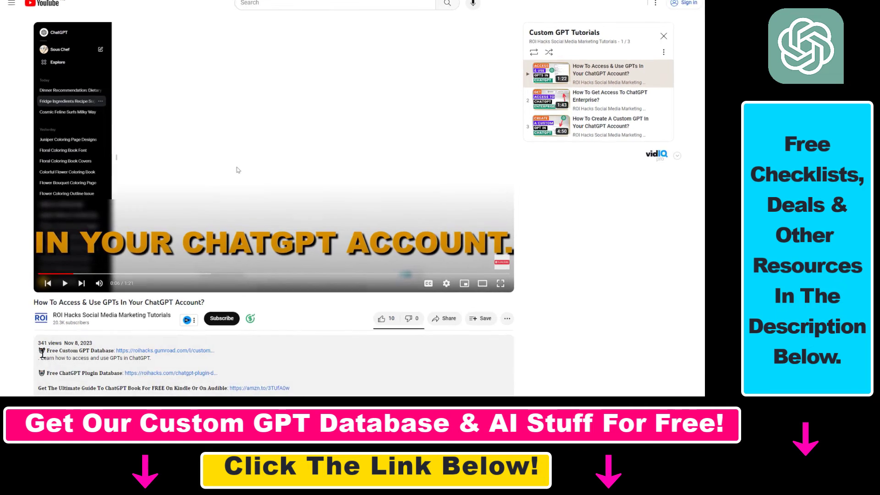
scroll(down, 3)
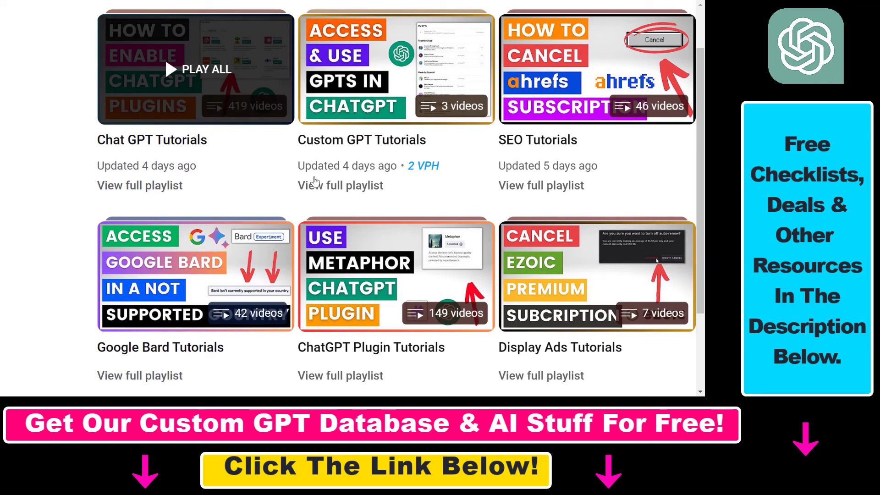
mouse_move(396, 276)
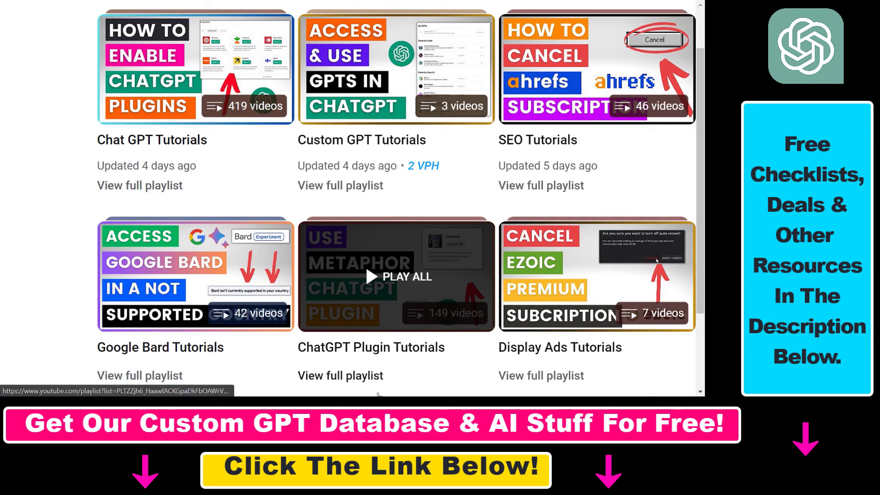